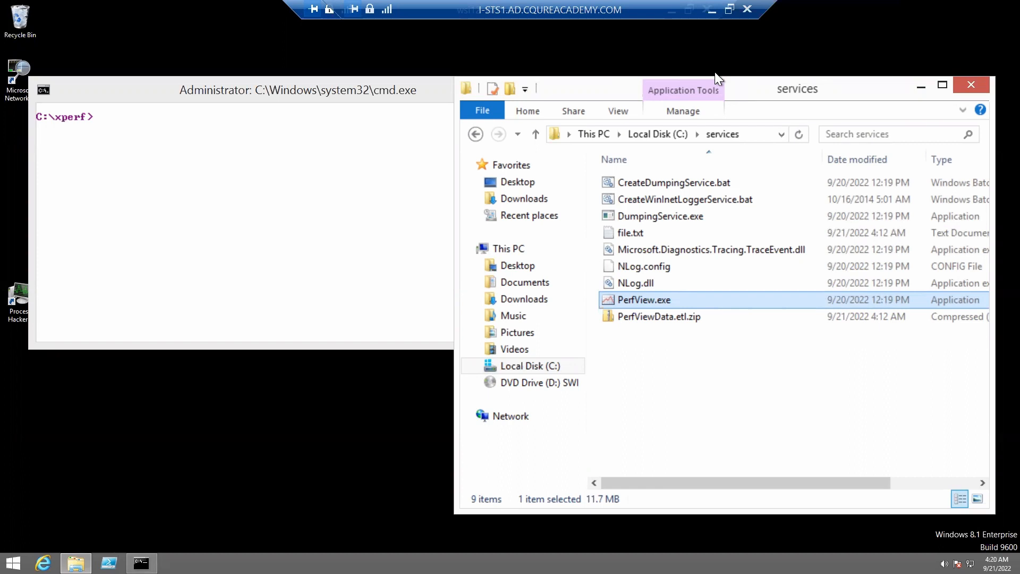
{"action": "mouse_move", "coordinate": [780, 91]}
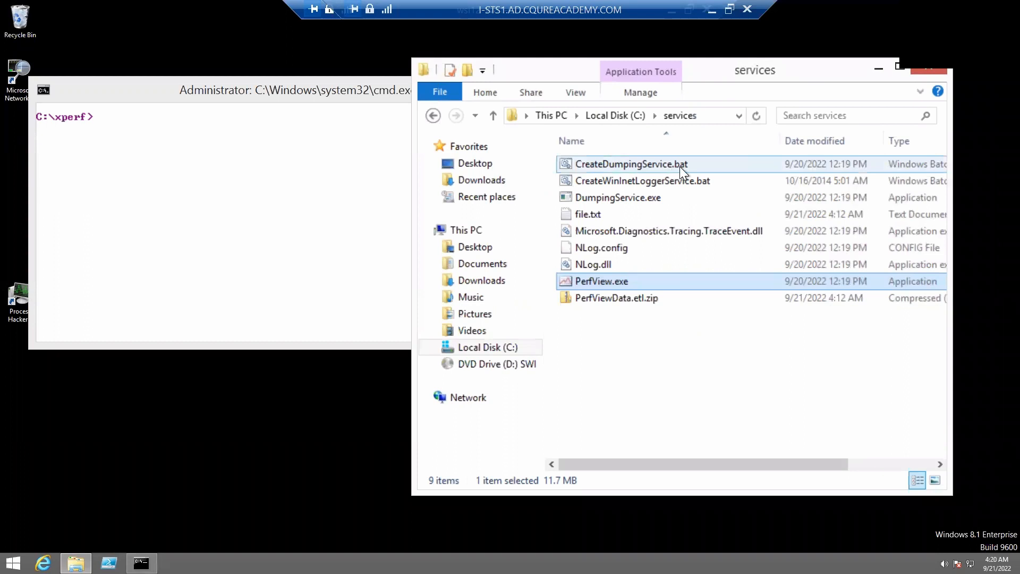
Select CreateDumpingService.bat in the C:\services folder
{"action": "left_click", "coordinate": [630, 164]}
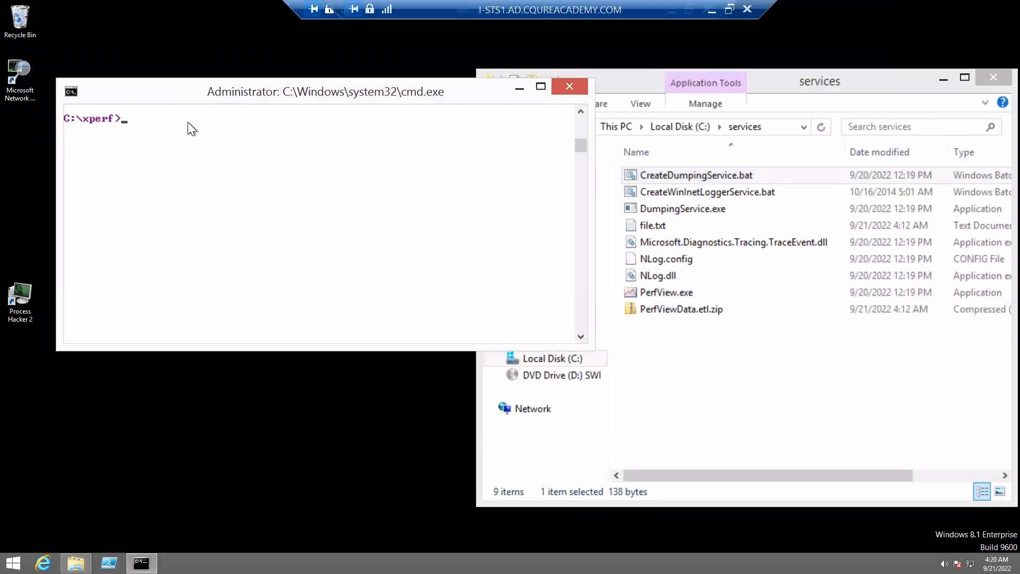
Run 'sc start dumpingservice' then 'sc query dumpingservice' to confirm it is RUNNING
{"action": "type", "text": "sc star"}
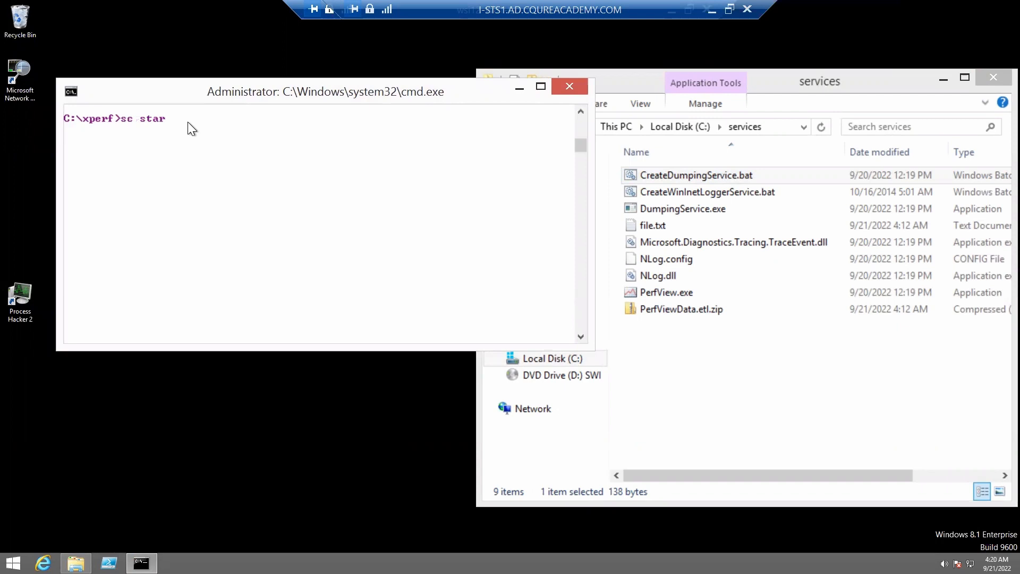
{"action": "type", "text": "t dumping"}
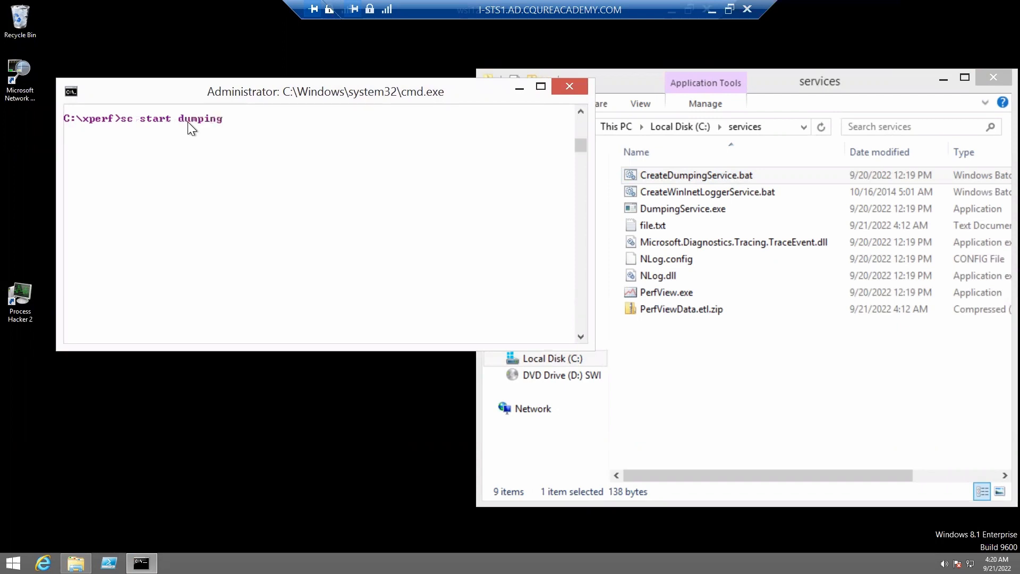
{"action": "type", "text": "service"}
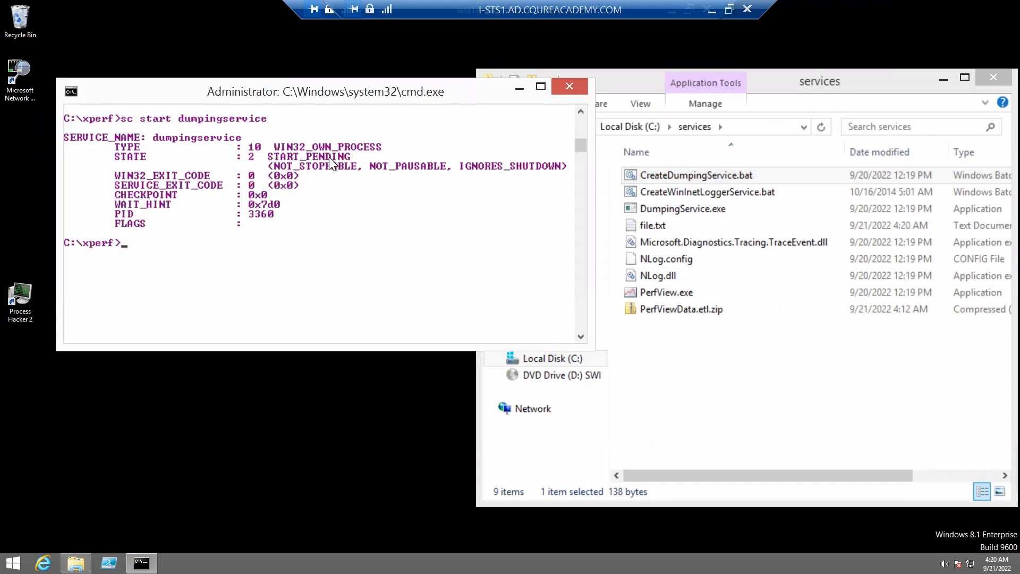
{"action": "type", "text": "sc query"}
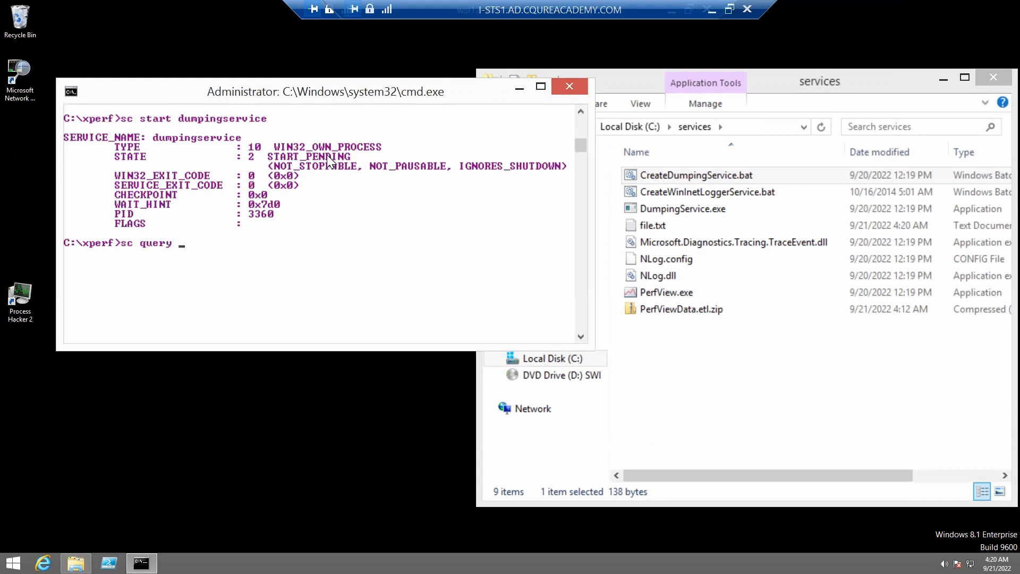
{"action": "type", "text": "dumpingserv"}
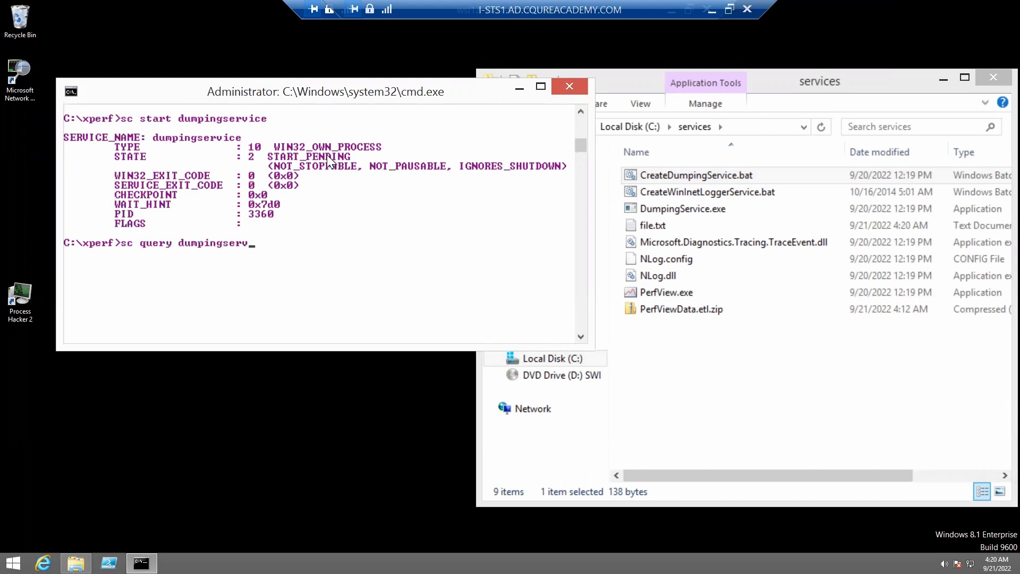
{"action": "key", "text": "Return"}
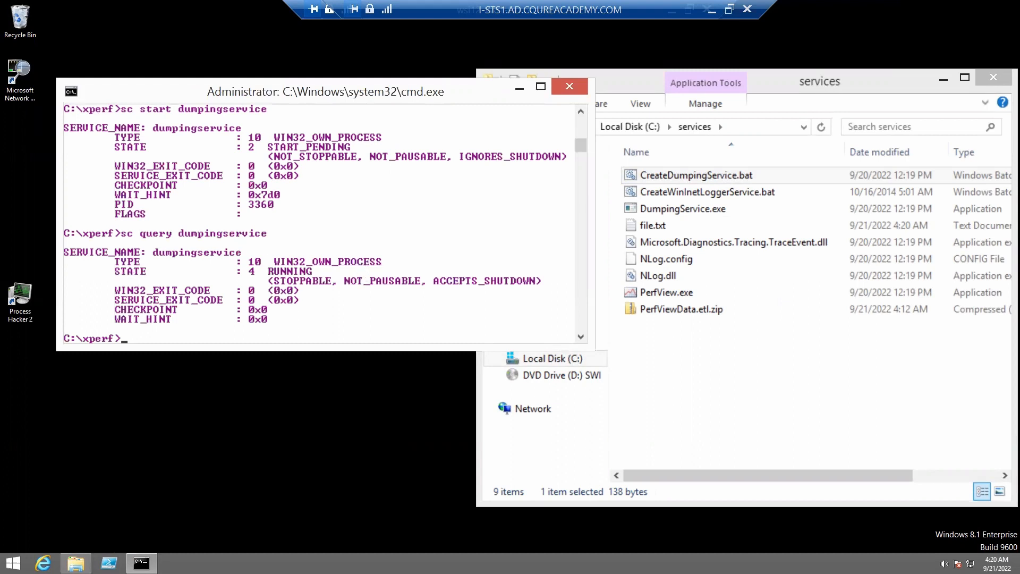
{"action": "mouse_move", "coordinate": [792, 91]}
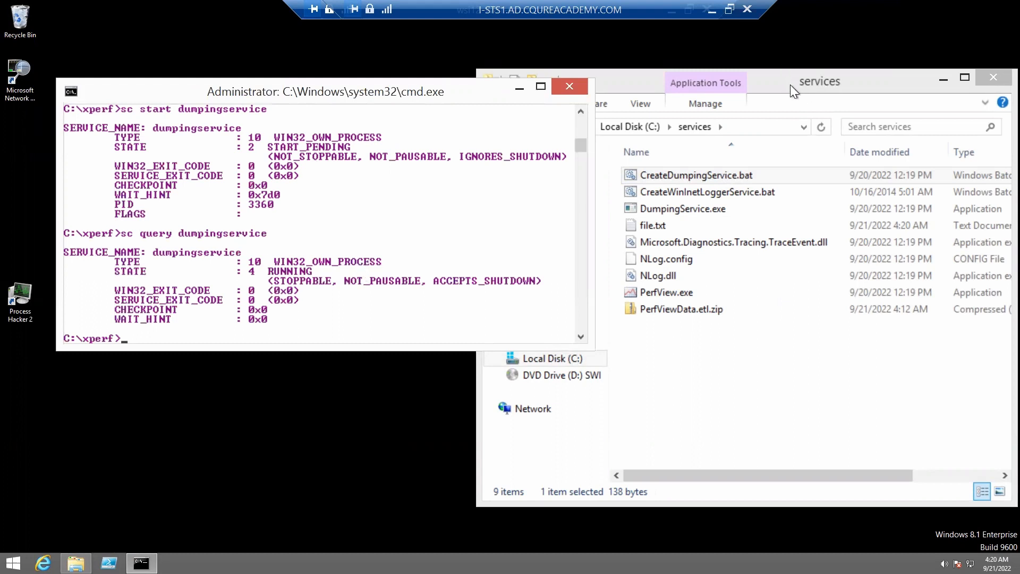
Launch PerfView.exe and start a machine-wide collection into PerfViewData.etl
{"action": "left_click", "coordinate": [665, 293]}
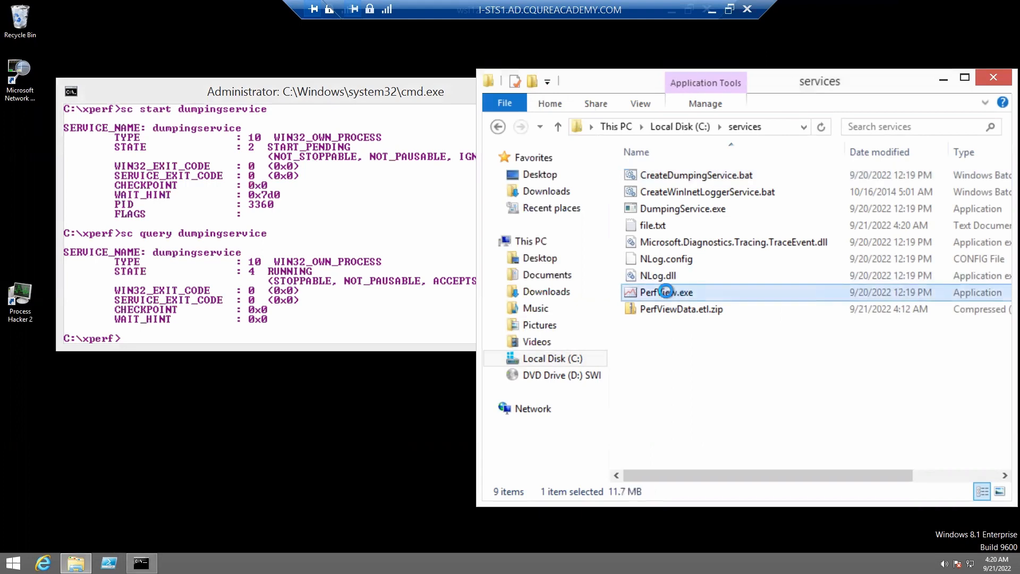
{"action": "double_click", "coordinate": [670, 292]}
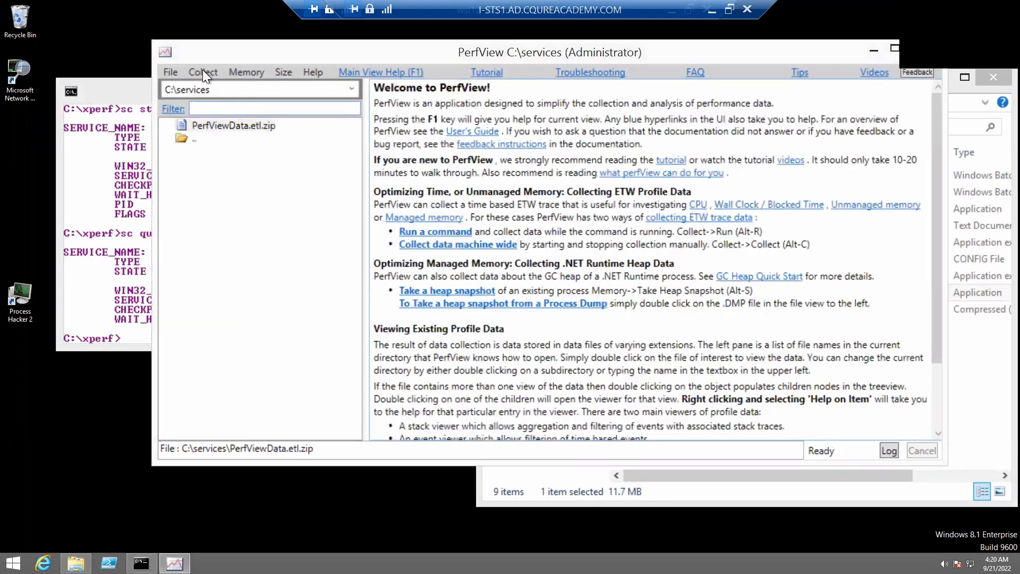
{"action": "left_click", "coordinate": [202, 71]}
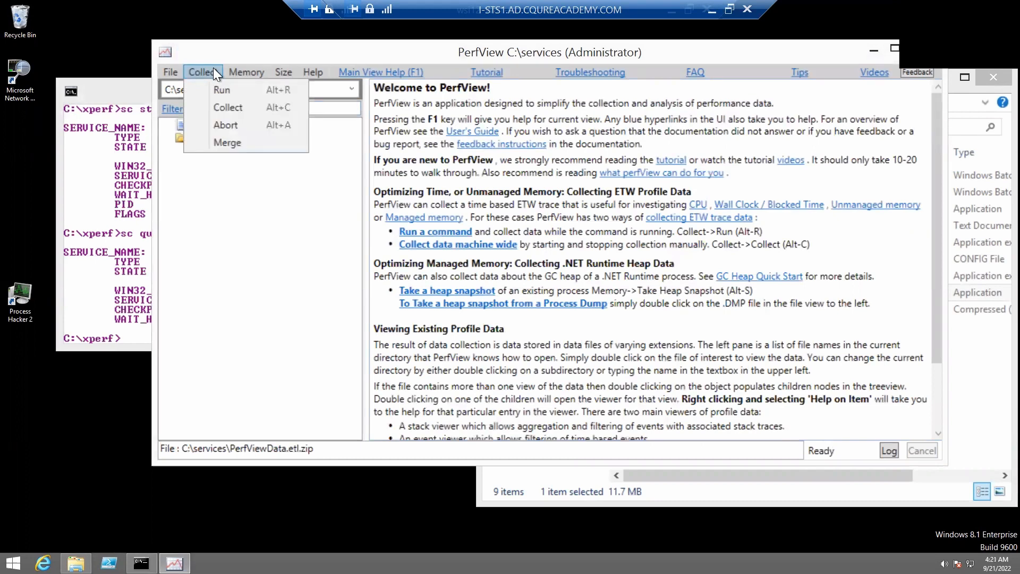
{"action": "left_click", "coordinate": [227, 108]}
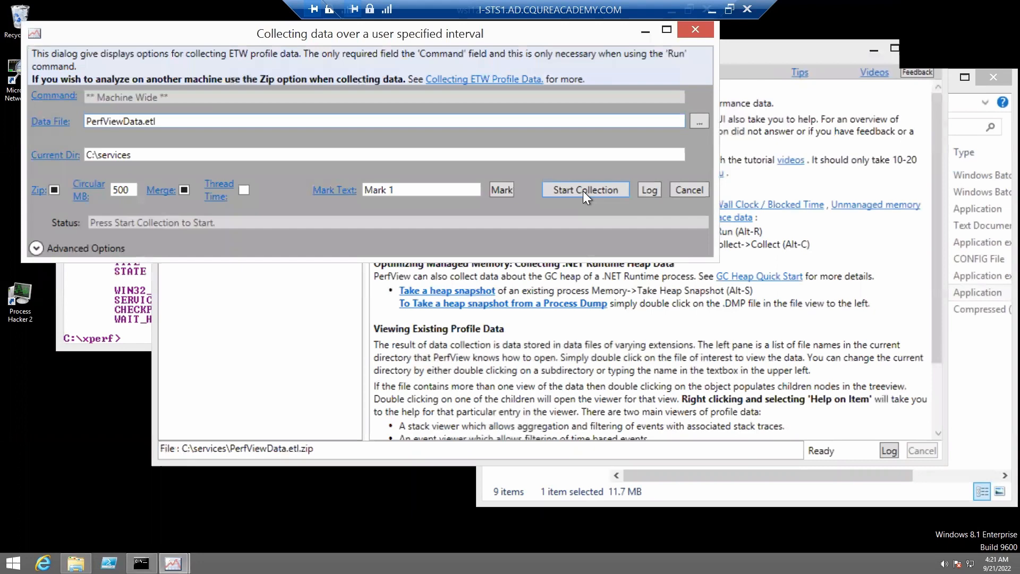
{"action": "left_click", "coordinate": [584, 189]}
{"action": "type", "text": "sc query dumpingservice"}
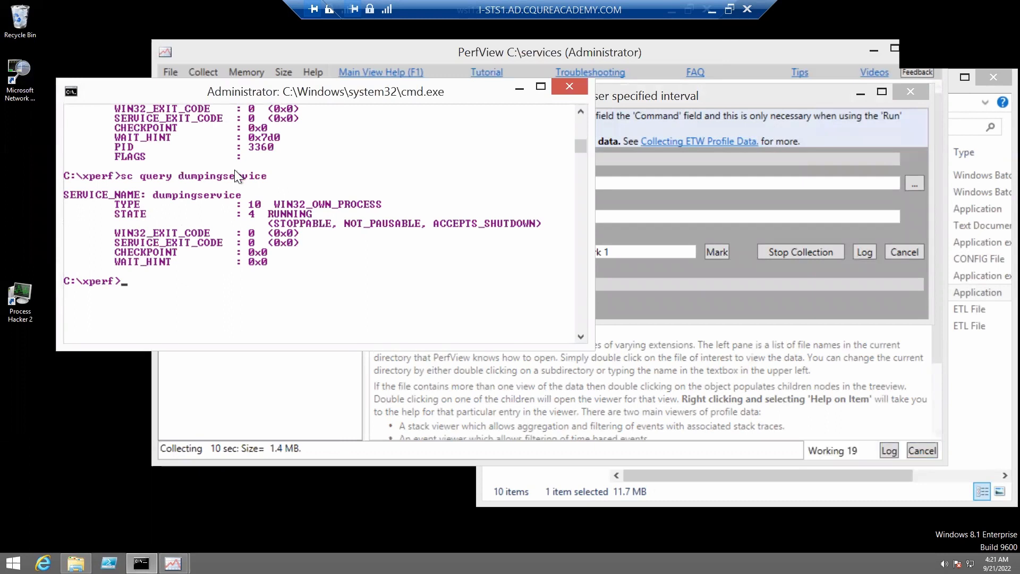
{"action": "mouse_move", "coordinate": [189, 274]}
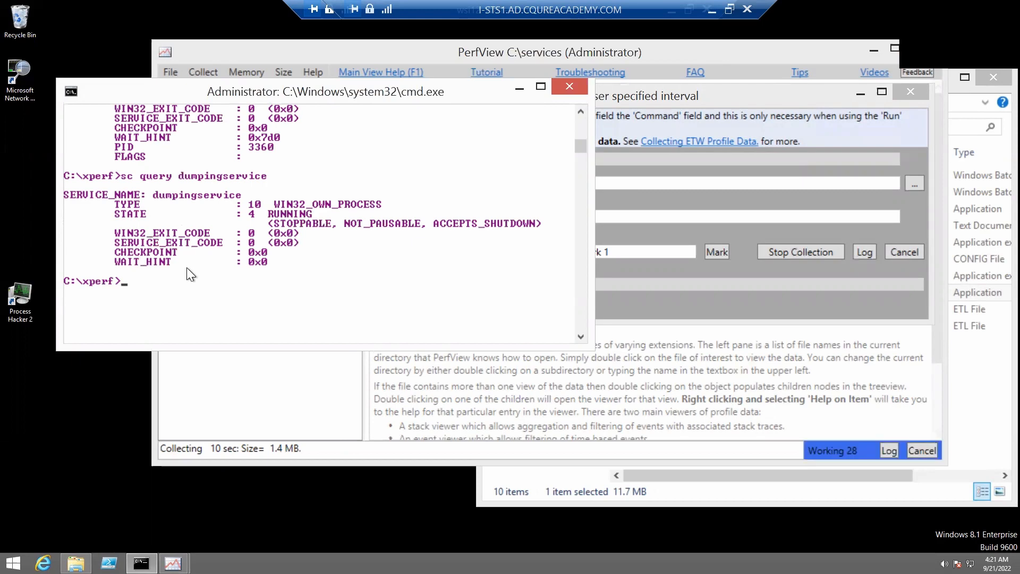
Send control codes 128 and 129 to dumpingservice with 'sc control'
{"action": "type", "text": "sc co"}
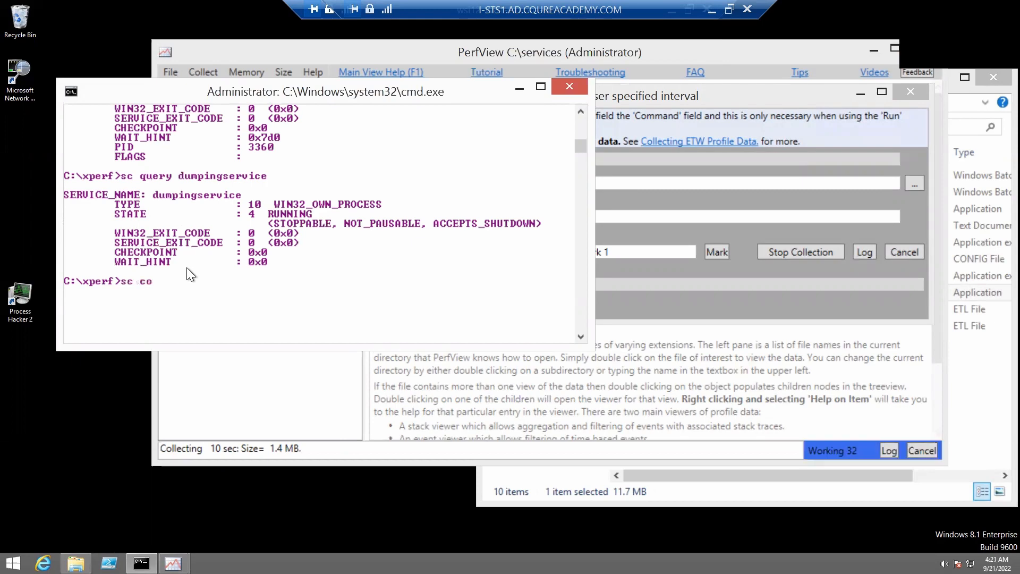
{"action": "type", "text": "ntrol dumpi"}
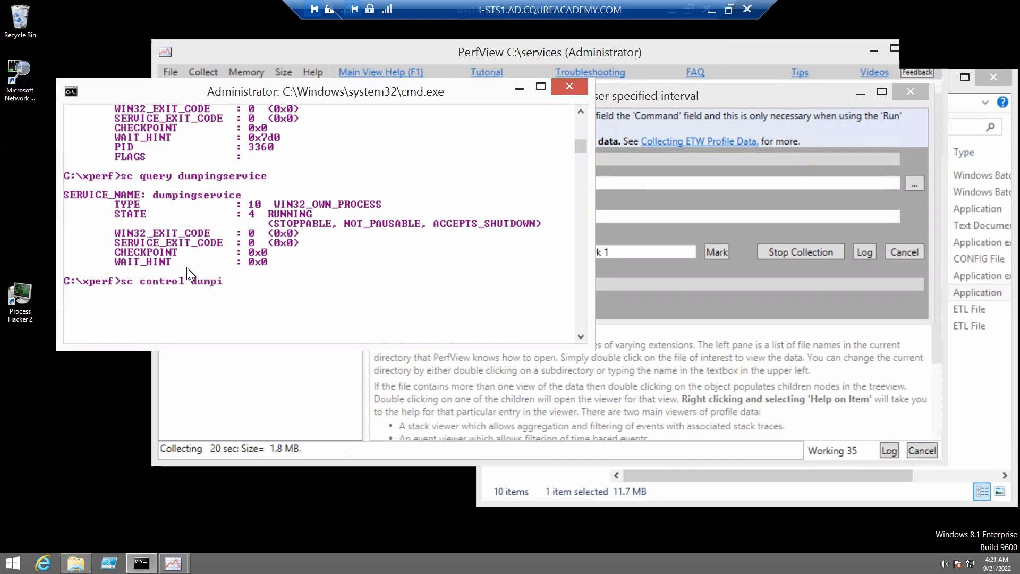
{"action": "type", "text": "ngservice"}
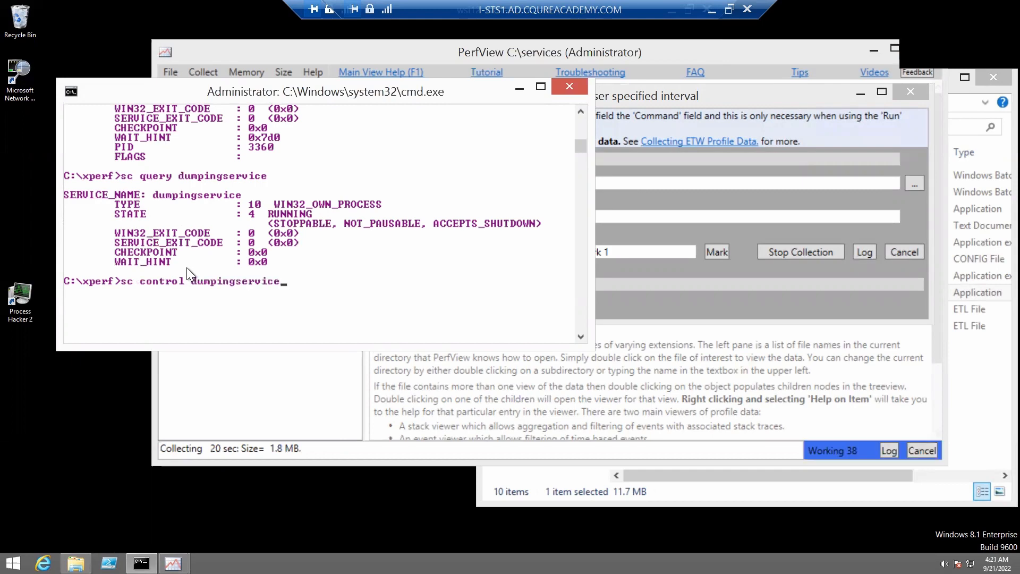
{"action": "type", "text": "128"}
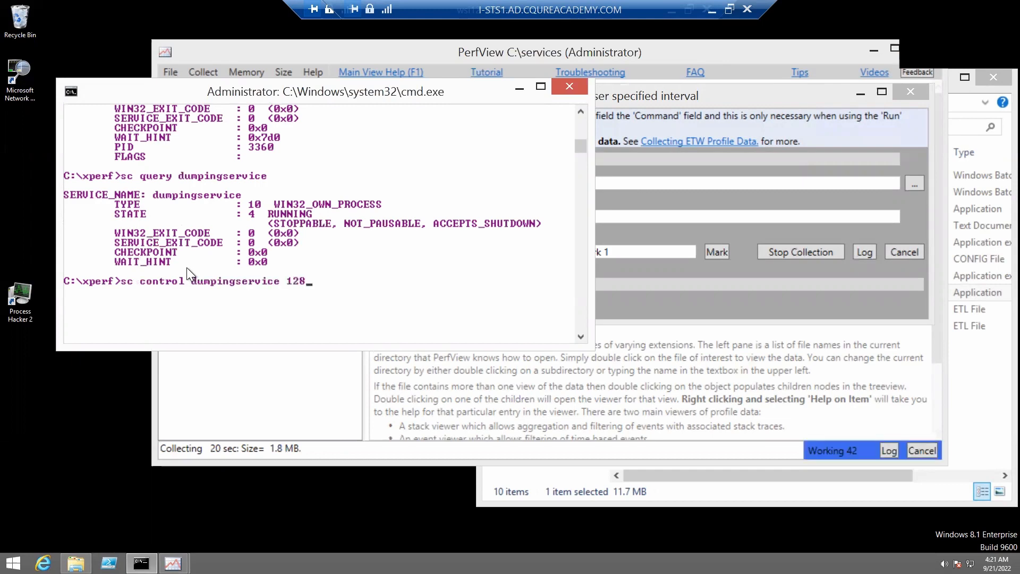
{"action": "key", "text": "Return"}
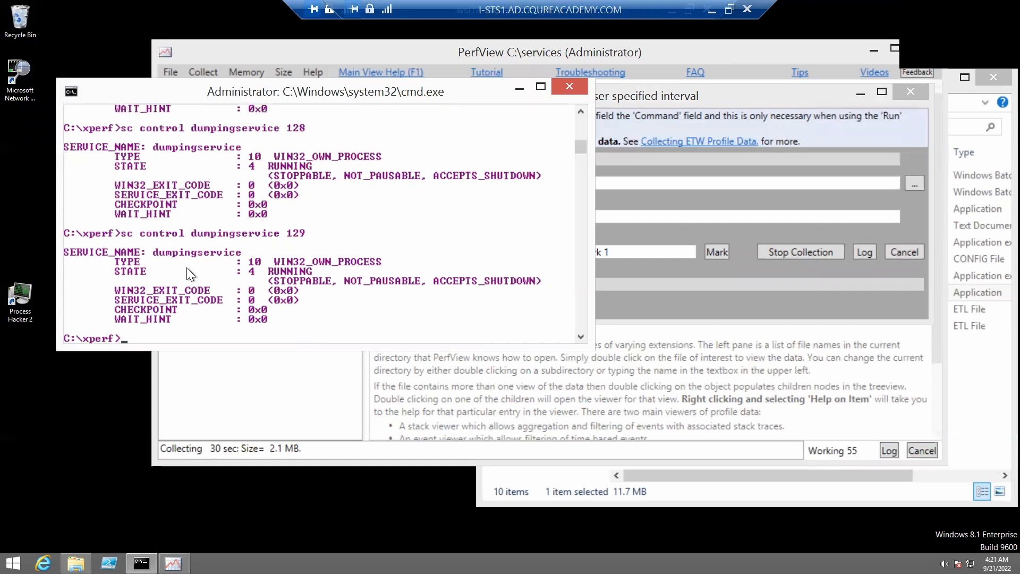
{"action": "type", "text": "sc control dumpingservice 129"}
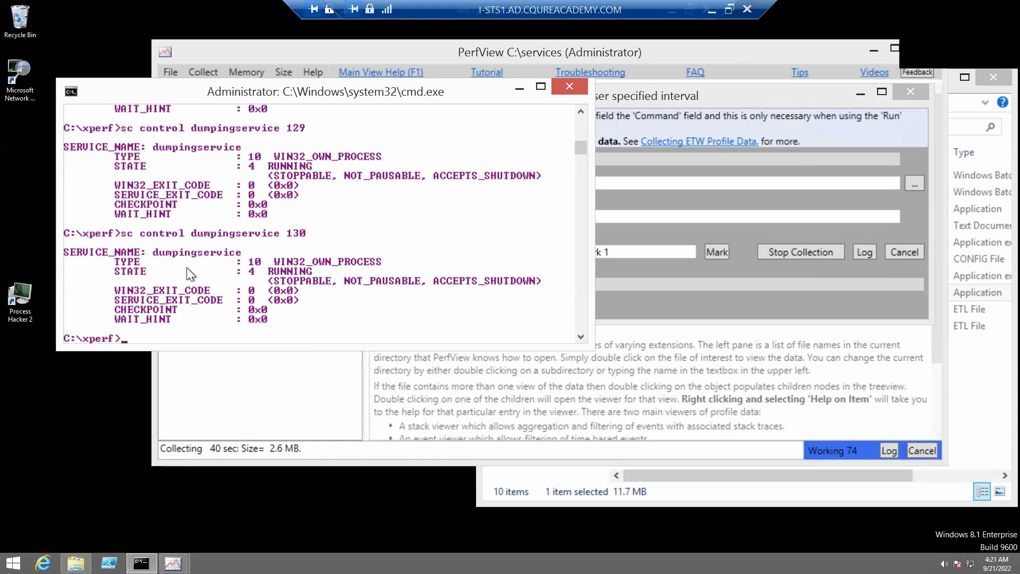
Query dumpingservice, which now reports STOPPED with exit code 1067
{"action": "type", "text": "sc qu"}
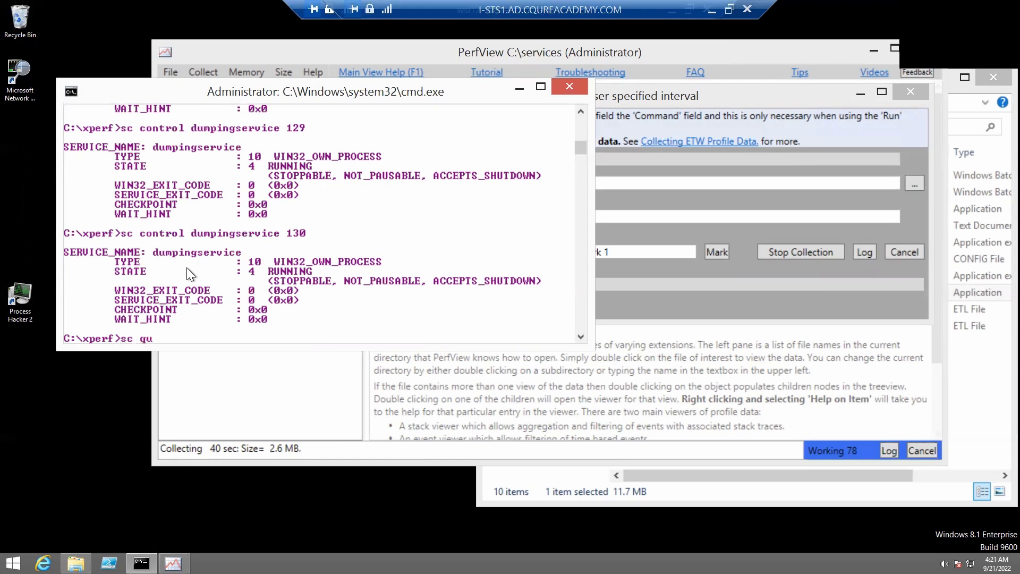
{"action": "type", "text": "ery dumpingservice"}
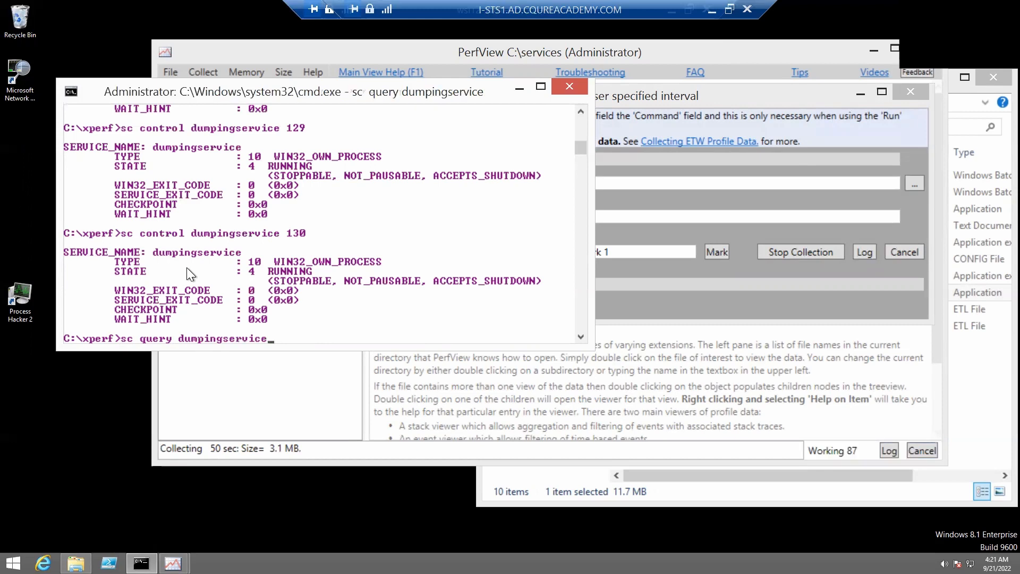
{"action": "key", "text": "Return"}
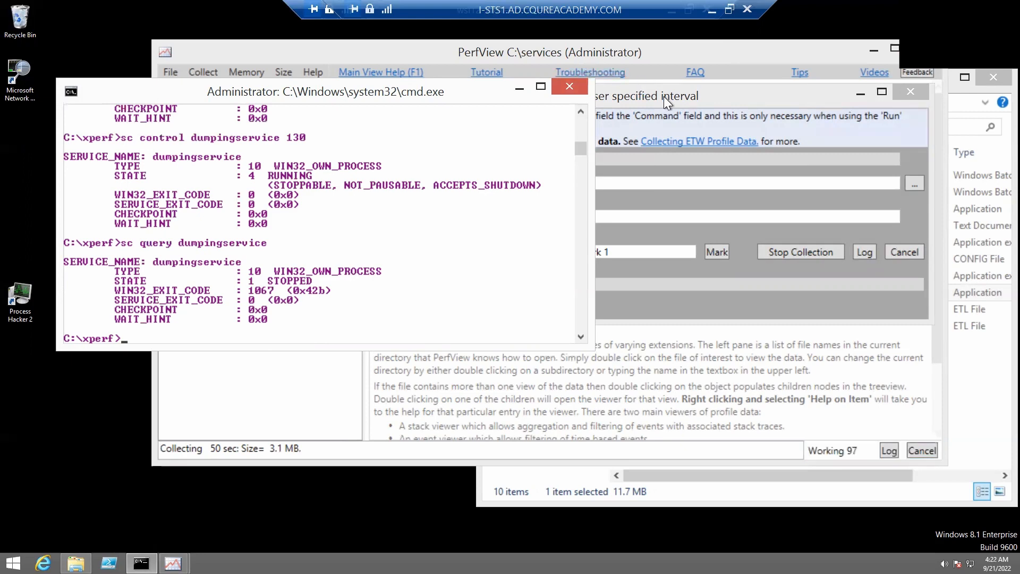
Stop the collection and open the resulting PerfViewData.etl.zip trace
{"action": "left_click", "coordinate": [584, 94]}
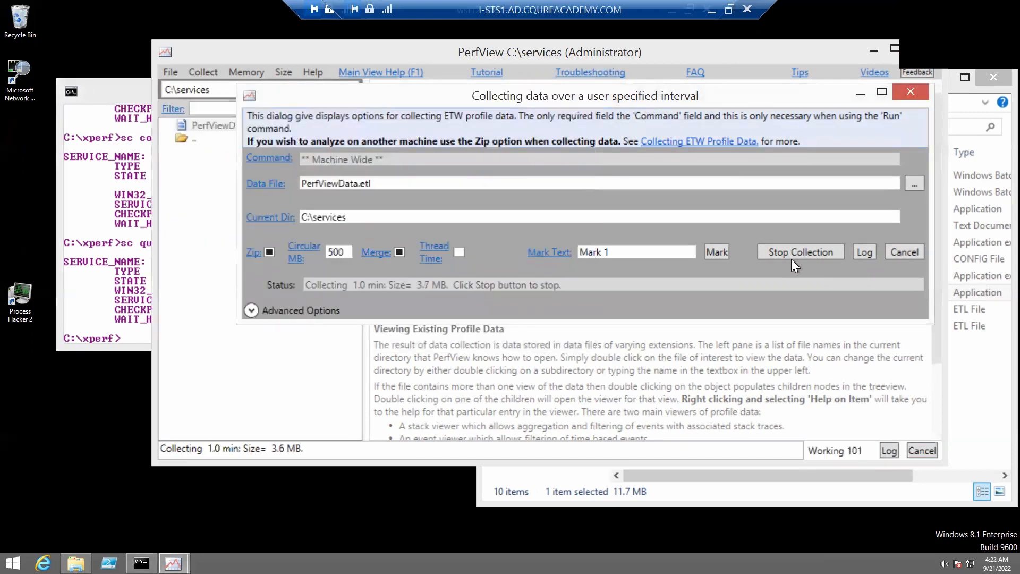
{"action": "left_click", "coordinate": [799, 252]}
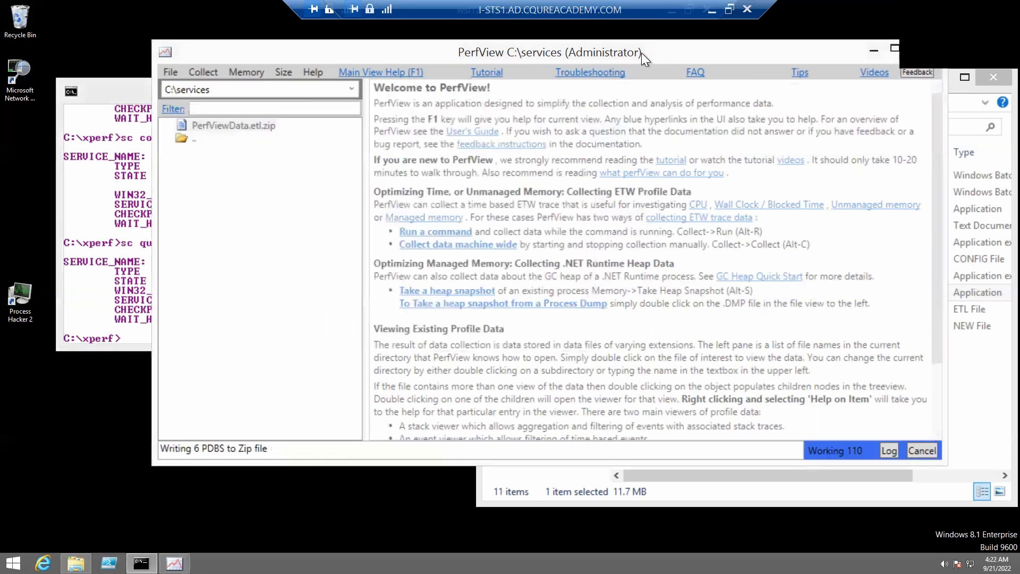
{"action": "double_click", "coordinate": [234, 125]}
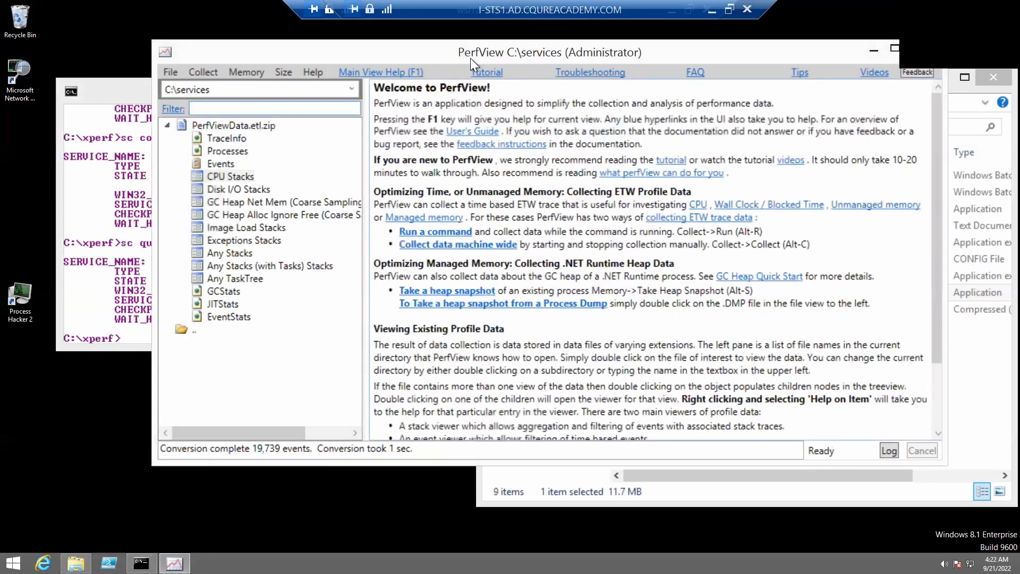
{"action": "mouse_move", "coordinate": [472, 64]}
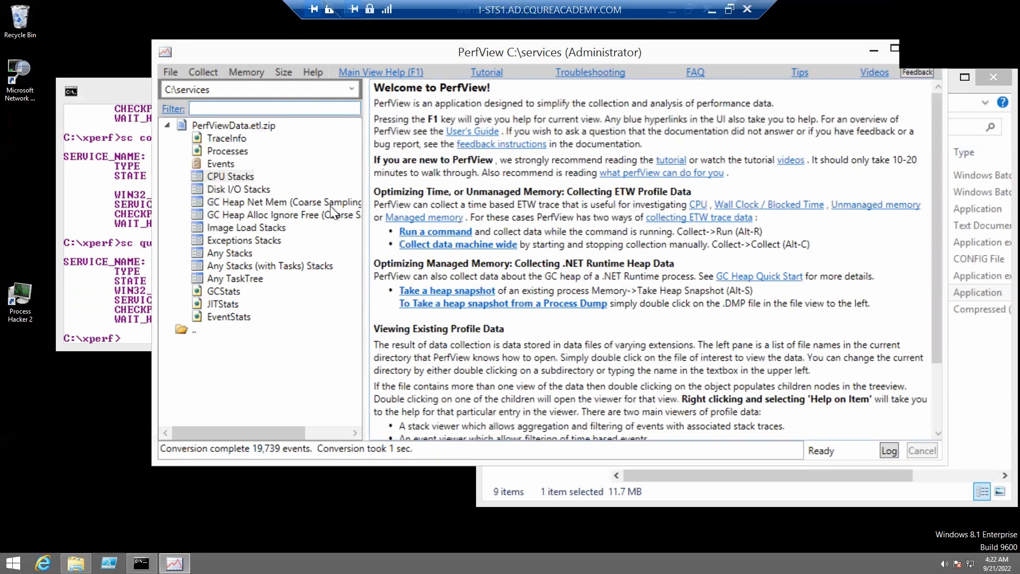
{"action": "mouse_move", "coordinate": [224, 166]}
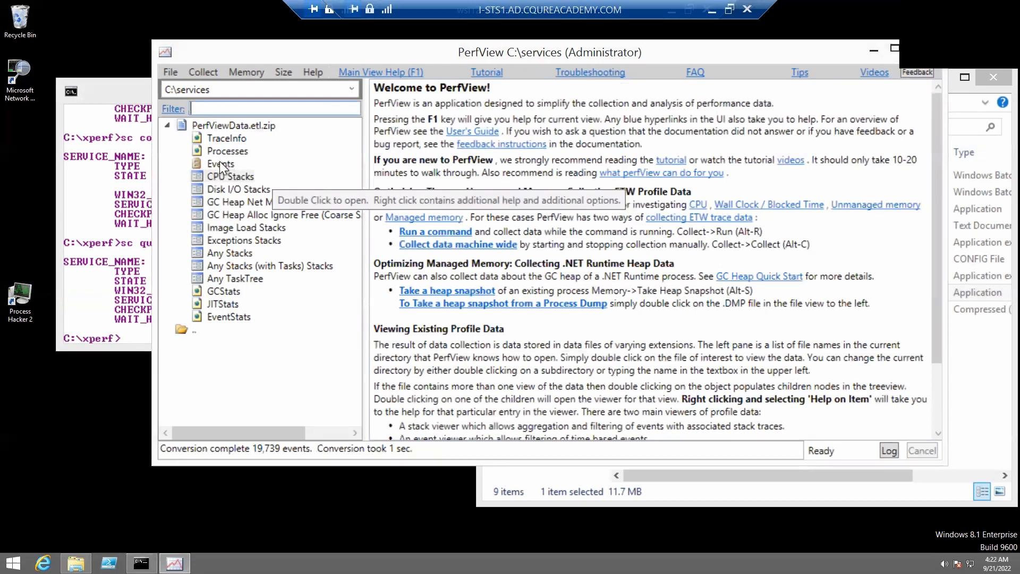
In the Events view, select the Microsoft-Windows-DotNETRuntime/Exception/Start event type
{"action": "double_click", "coordinate": [221, 163]}
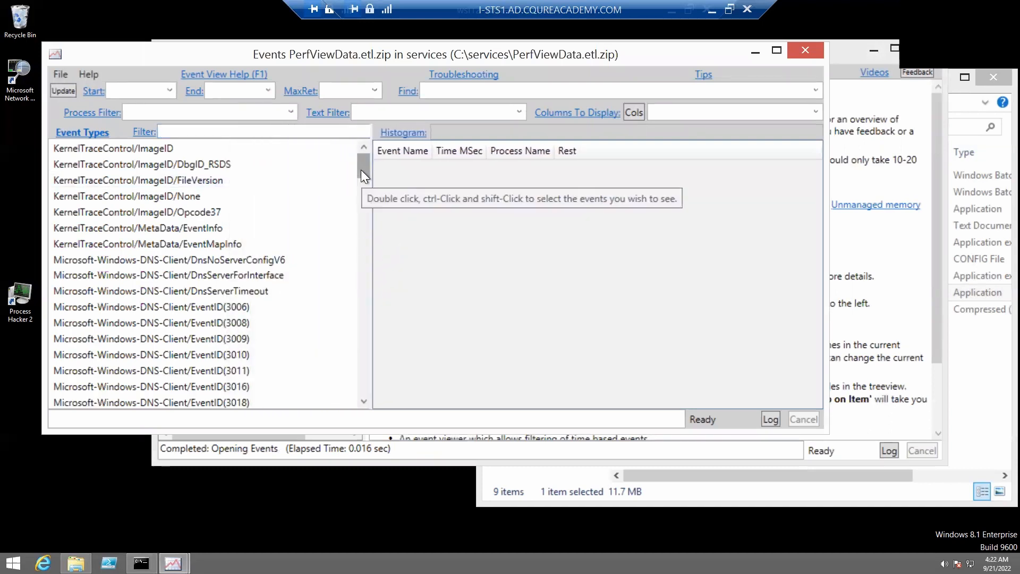
{"action": "scroll", "scroll_direction": "down", "scroll_amount": 3}
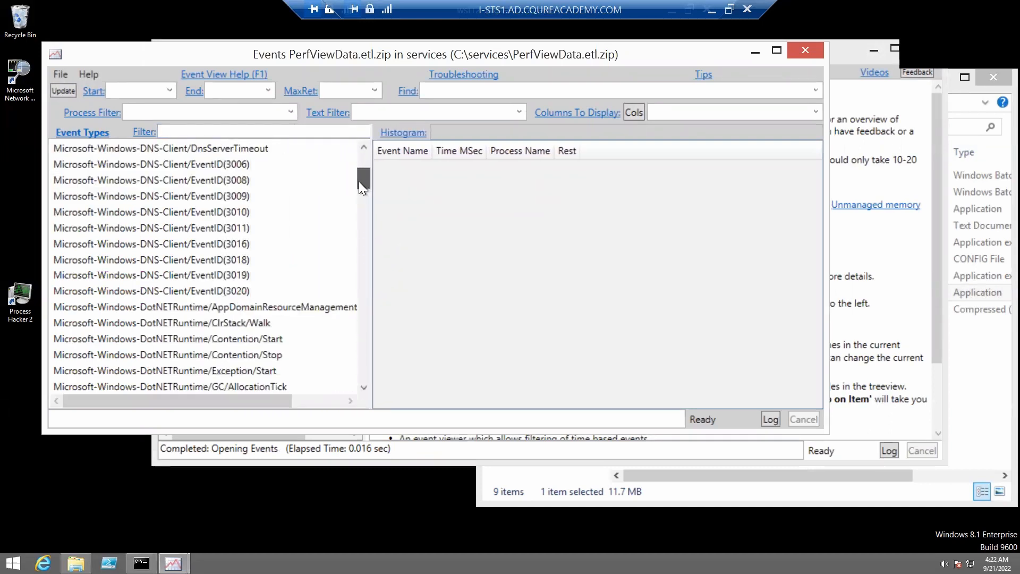
{"action": "left_click", "coordinate": [182, 338]}
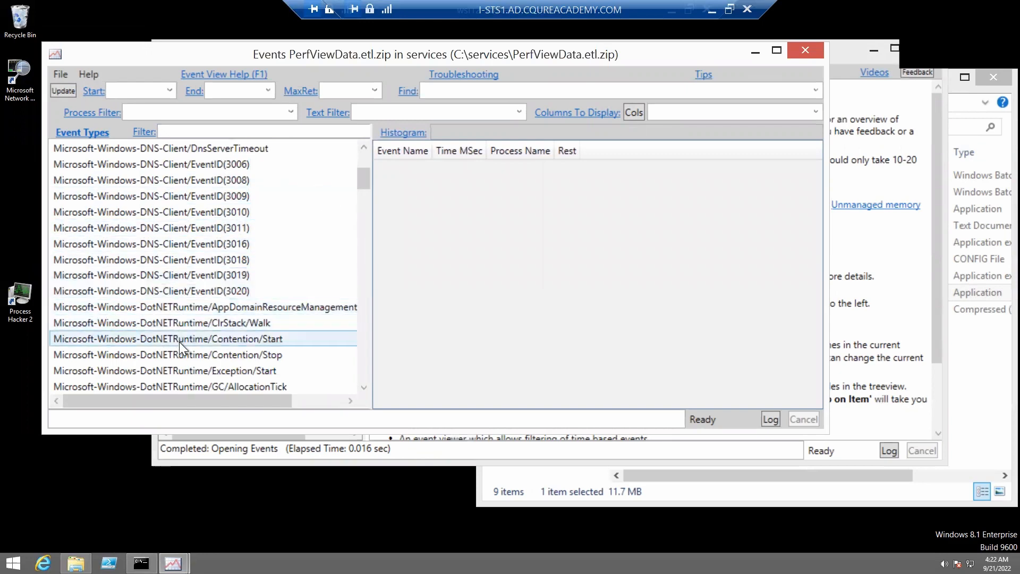
{"action": "left_click", "coordinate": [166, 369]}
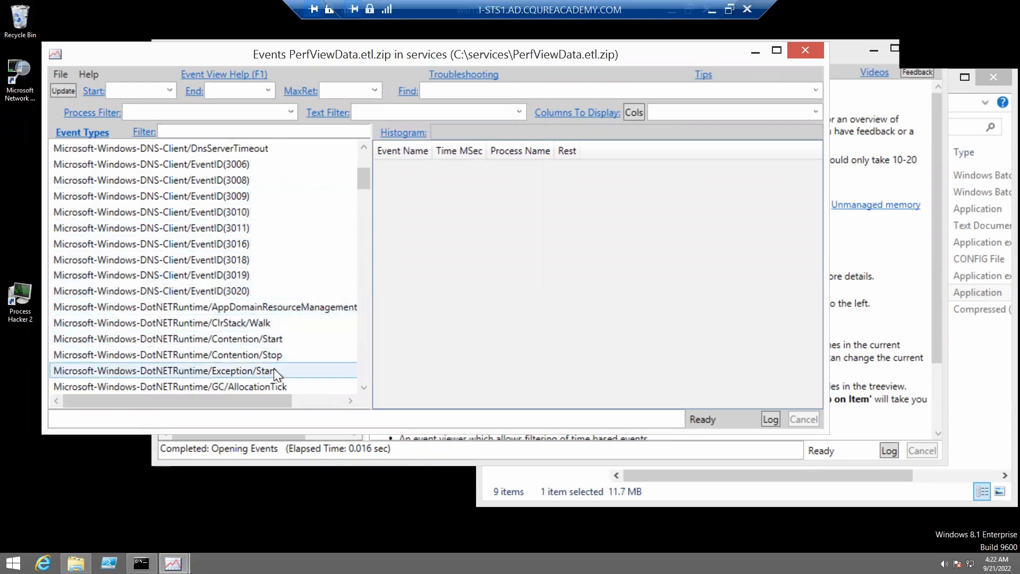
List the five DumpingService Exception/Start events and read their Rest column details
{"action": "double_click", "coordinate": [165, 370]}
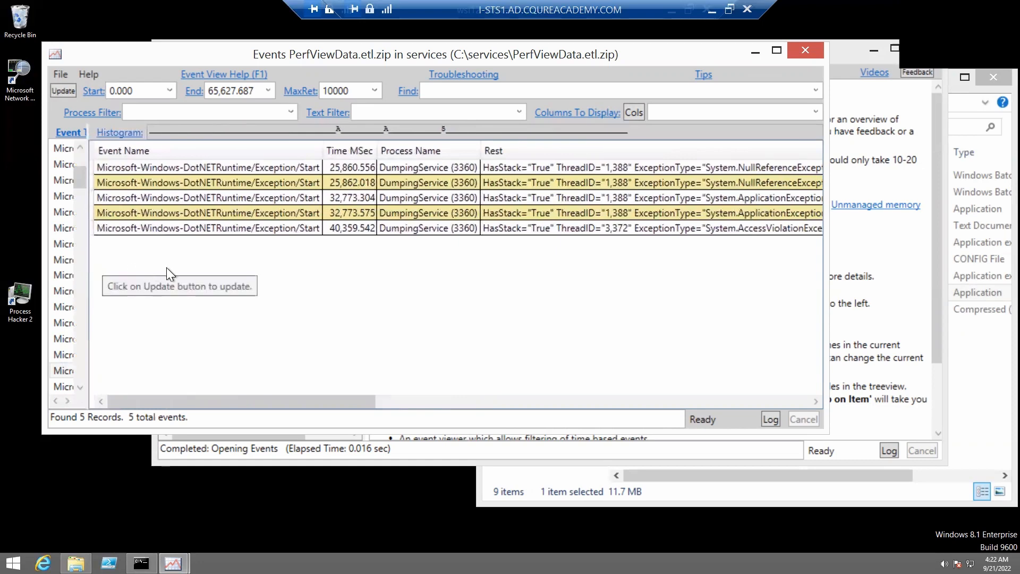
{"action": "mouse_move", "coordinate": [259, 238]}
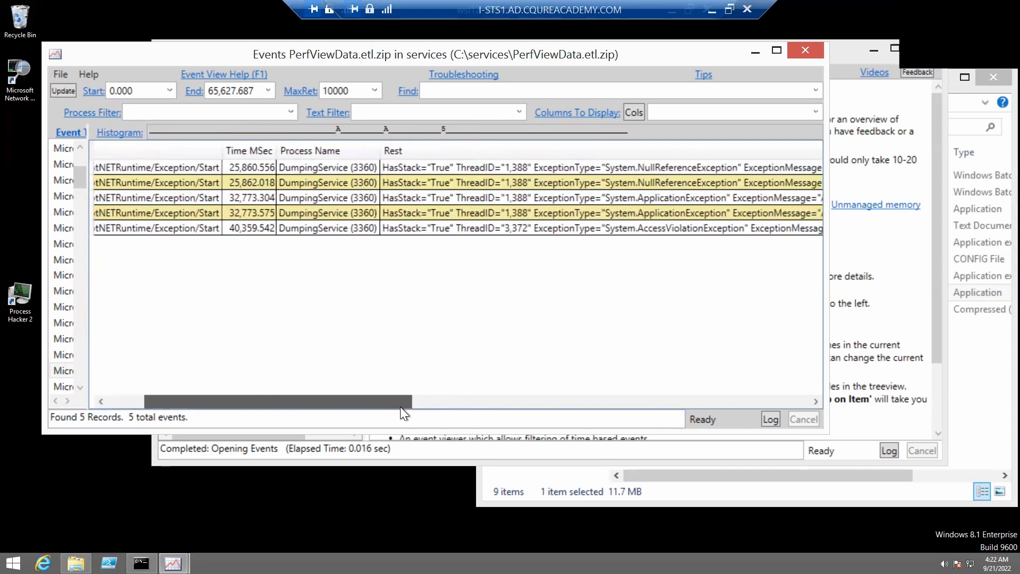
{"action": "scroll", "scroll_direction": "left", "scroll_amount": 3}
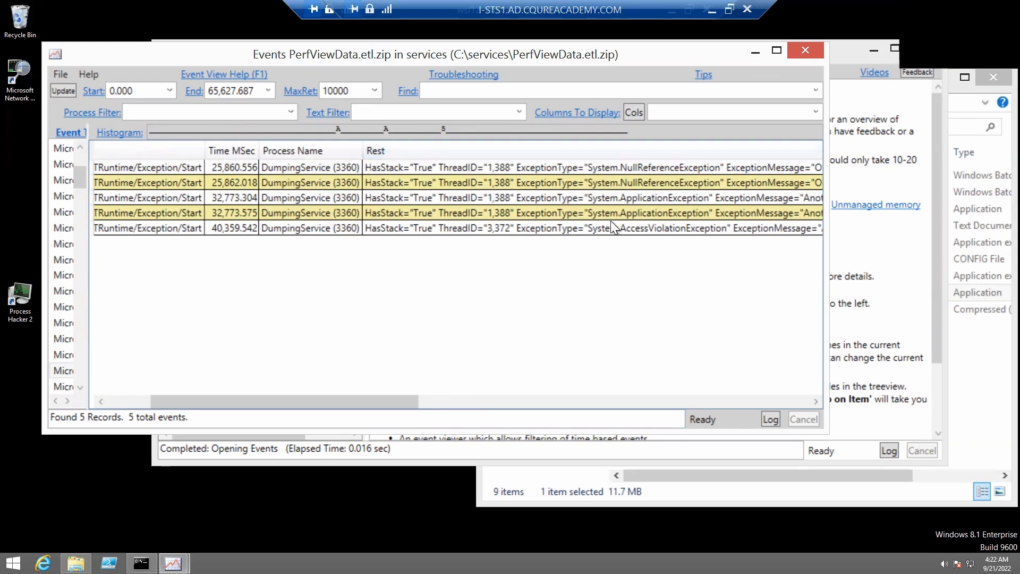
{"action": "scroll", "scroll_direction": "right", "scroll_amount": 3}
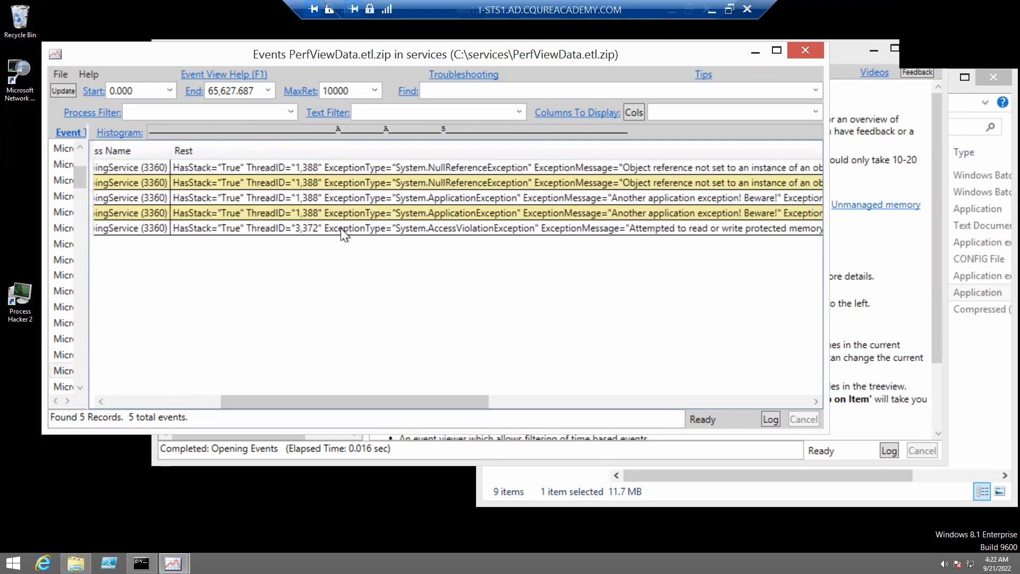
{"action": "mouse_move", "coordinate": [532, 264]}
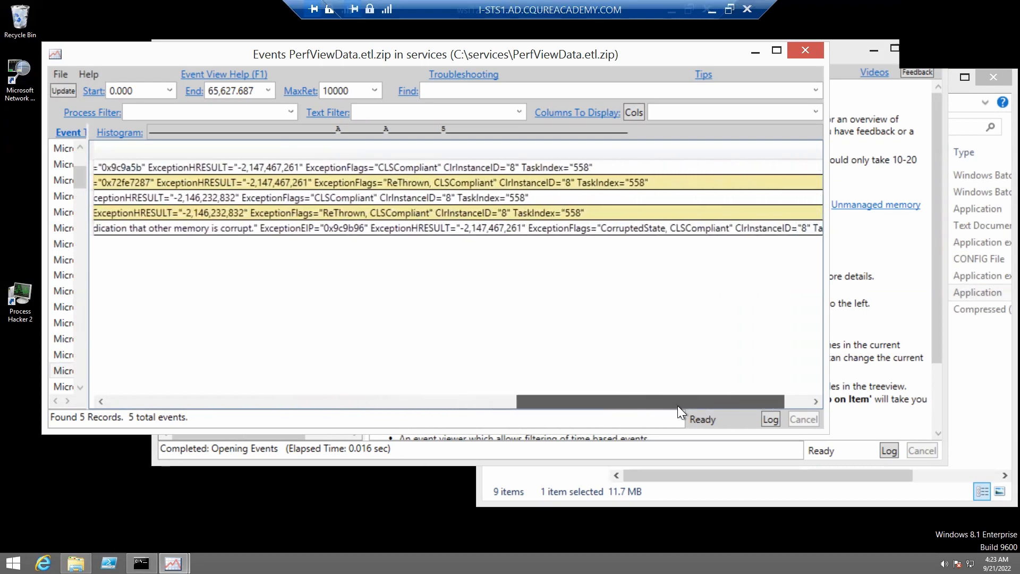
{"action": "scroll", "scroll_direction": "left", "scroll_amount": 3}
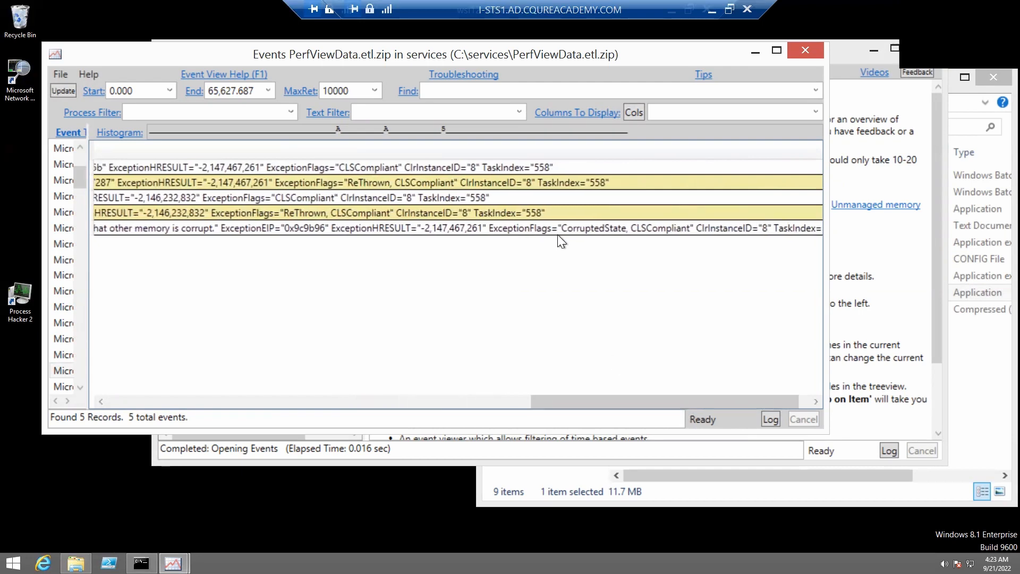
{"action": "mouse_move", "coordinate": [623, 236]}
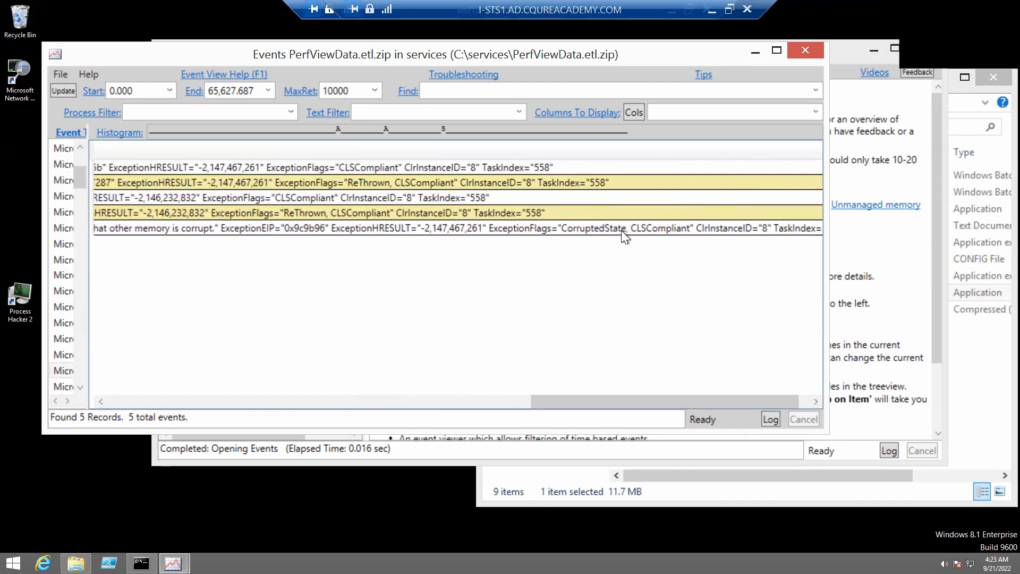
{"action": "mouse_move", "coordinate": [615, 237]}
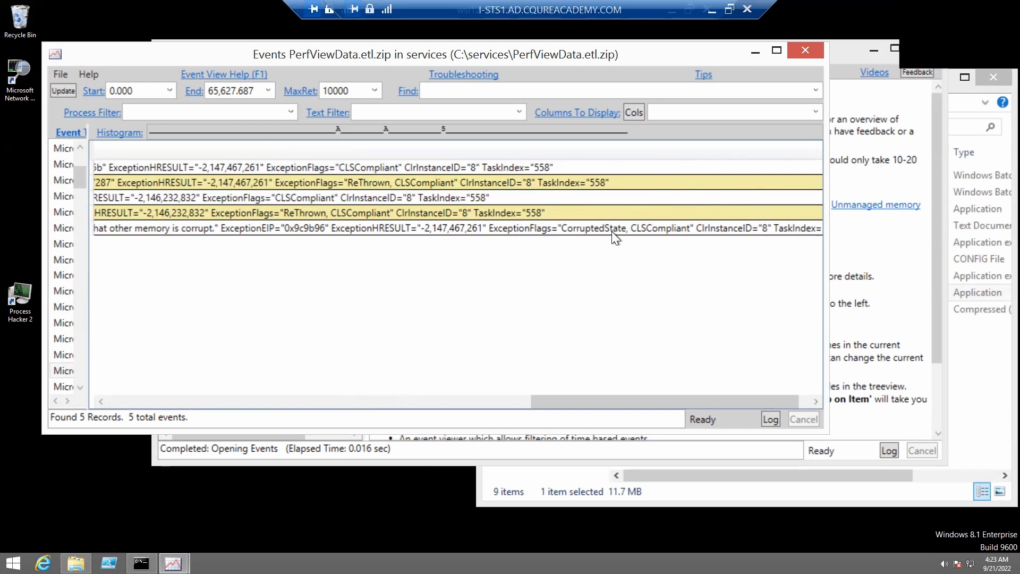
{"action": "mouse_move", "coordinate": [376, 284]}
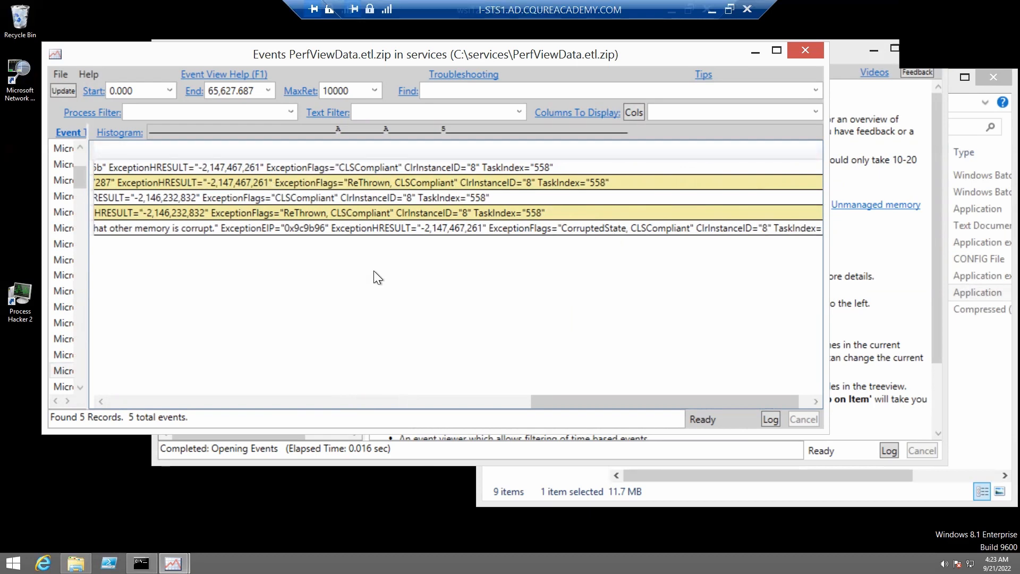
{"action": "mouse_move", "coordinate": [424, 71]}
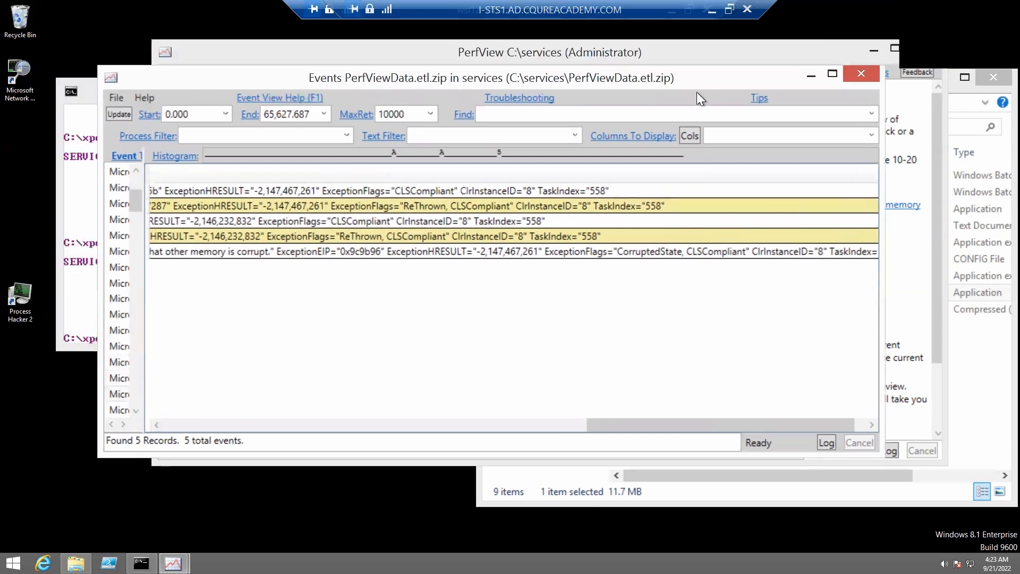
Open the Exceptions Stacks view of the trace for the DumpingService process
{"action": "left_click", "coordinate": [861, 73]}
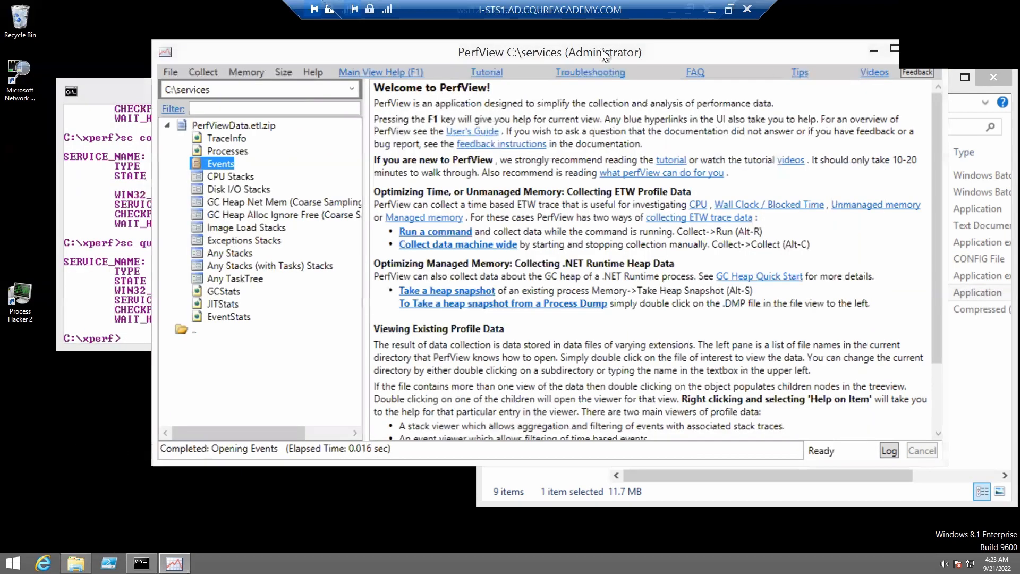
{"action": "mouse_move", "coordinate": [332, 232]}
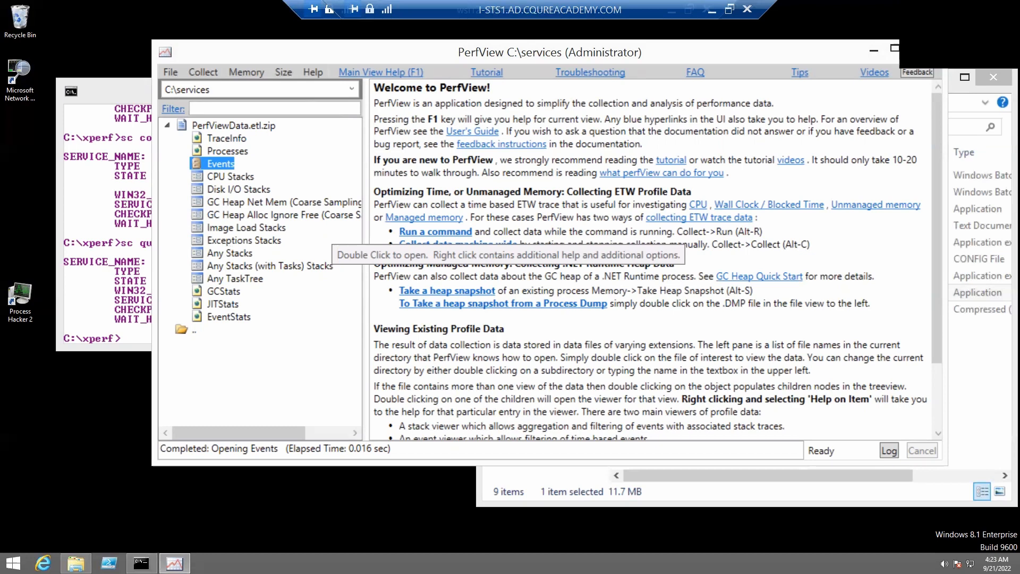
{"action": "double_click", "coordinate": [221, 163]}
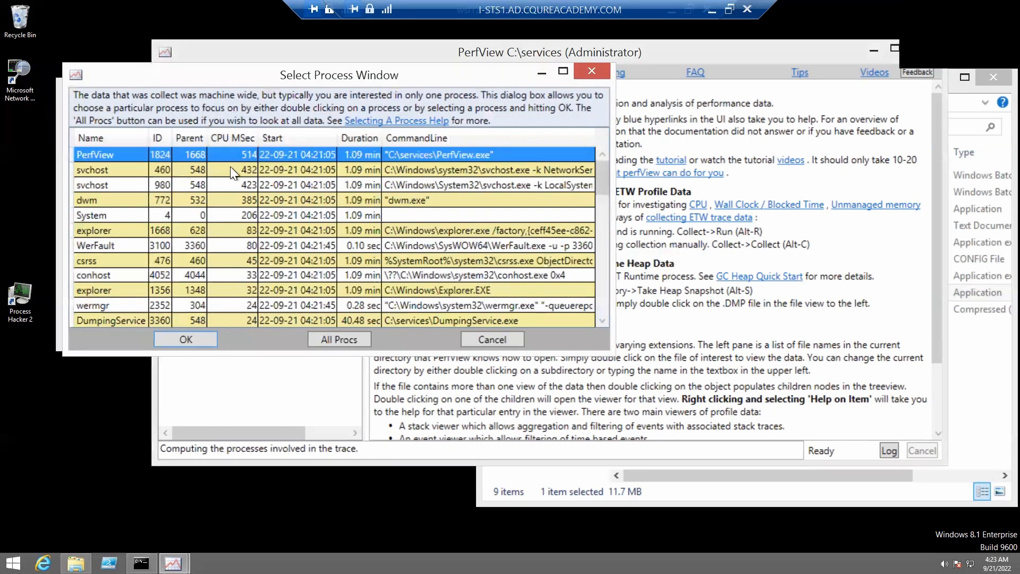
{"action": "scroll", "scroll_direction": "down", "scroll_amount": 3}
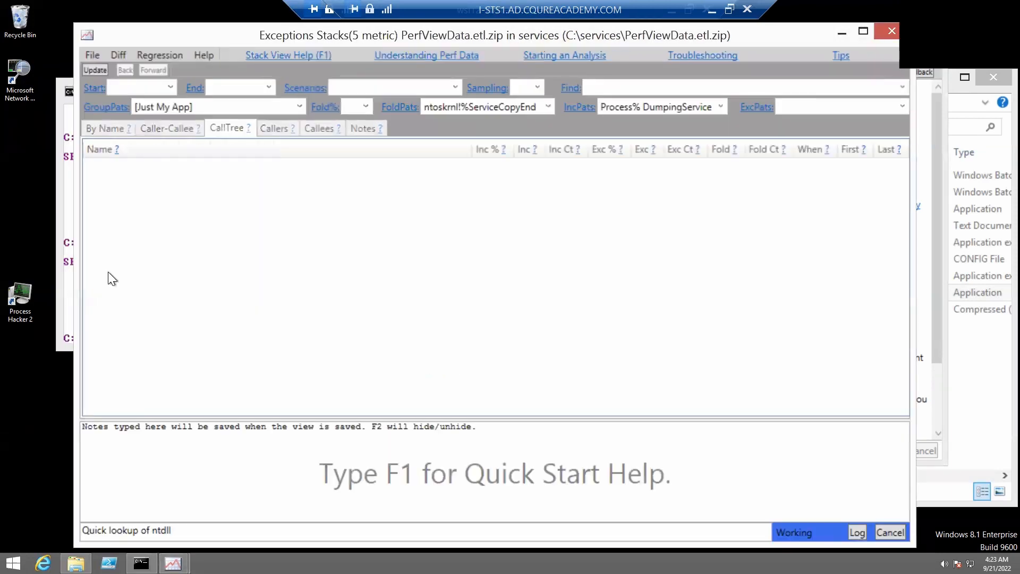
Expand the call tree to the Throw(System.AccessViolationException) row under DumpingService.OnCustomCommand
{"action": "left_click", "coordinate": [94, 71]}
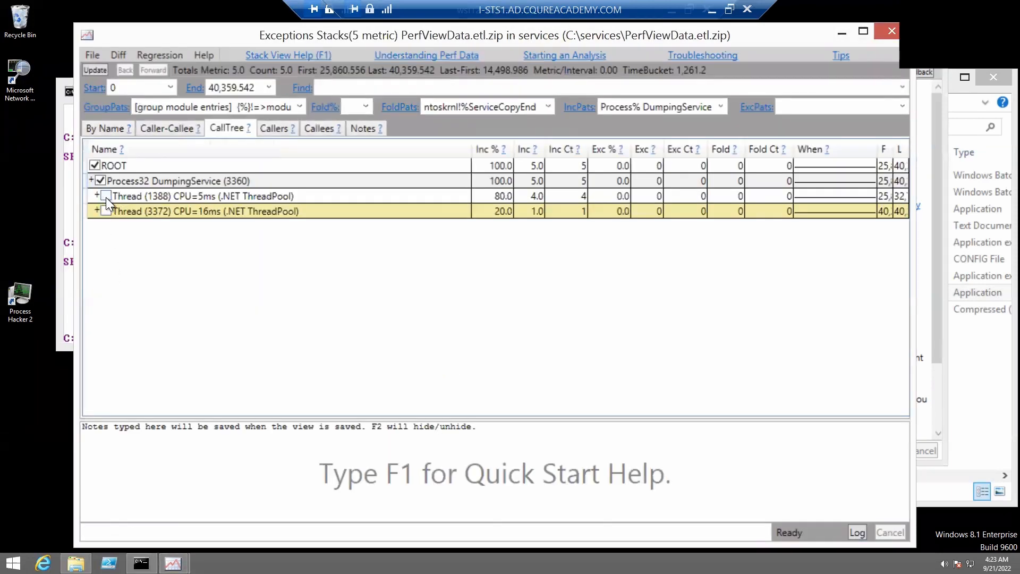
{"action": "left_click", "coordinate": [97, 196]}
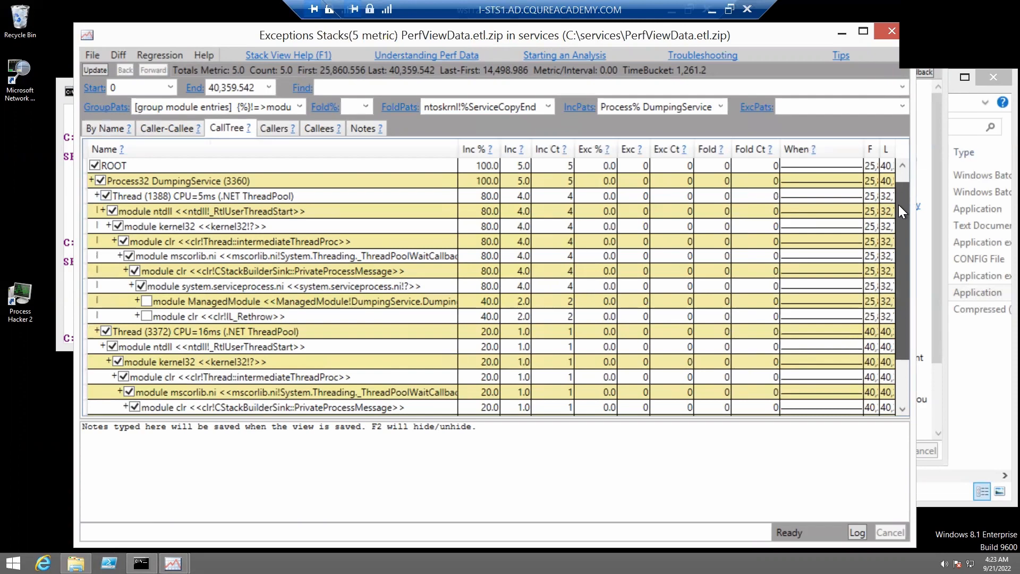
{"action": "scroll", "scroll_direction": "down", "scroll_amount": 3}
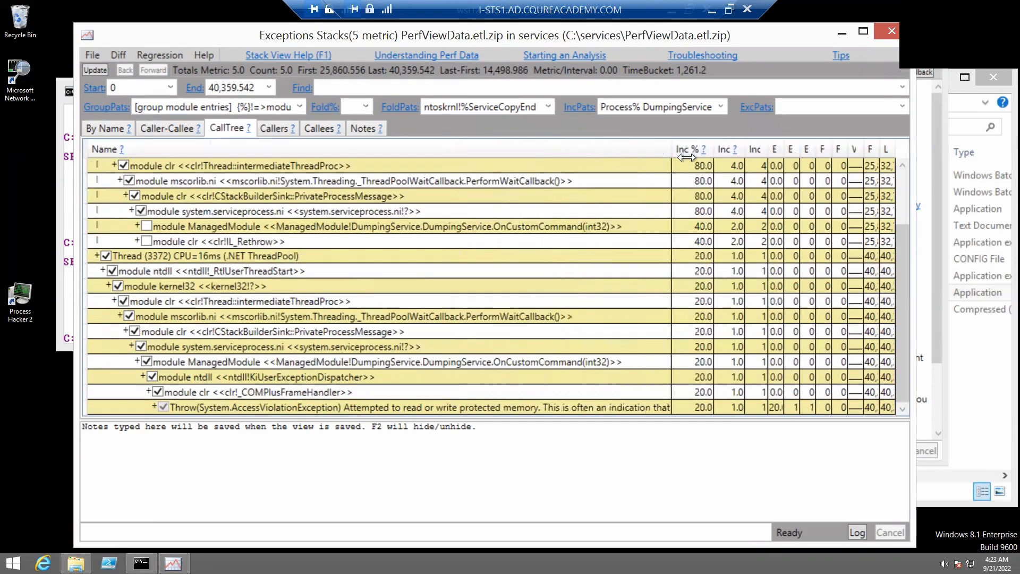
{"action": "left_click", "coordinate": [390, 407]}
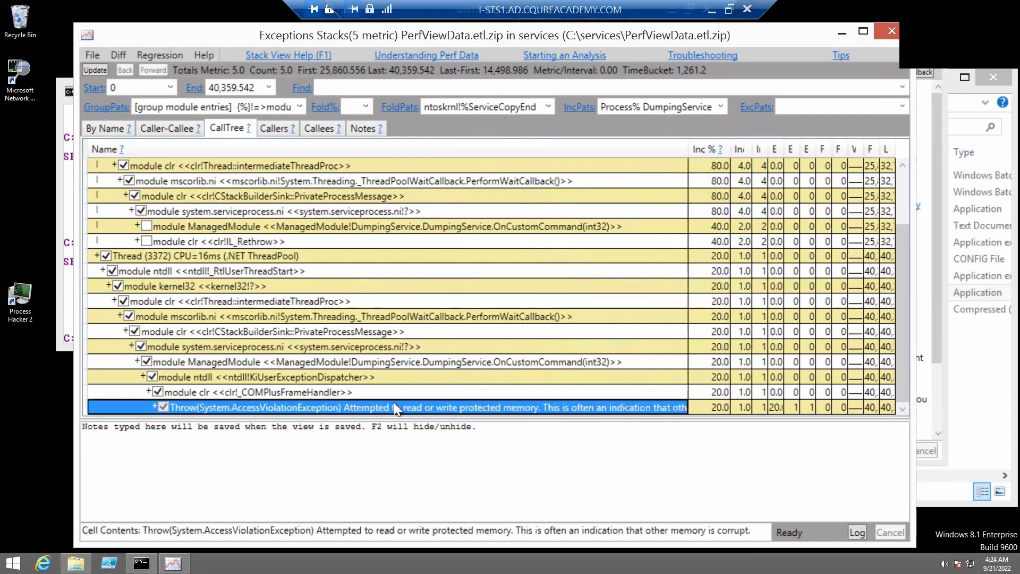
{"action": "mouse_move", "coordinate": [192, 422]}
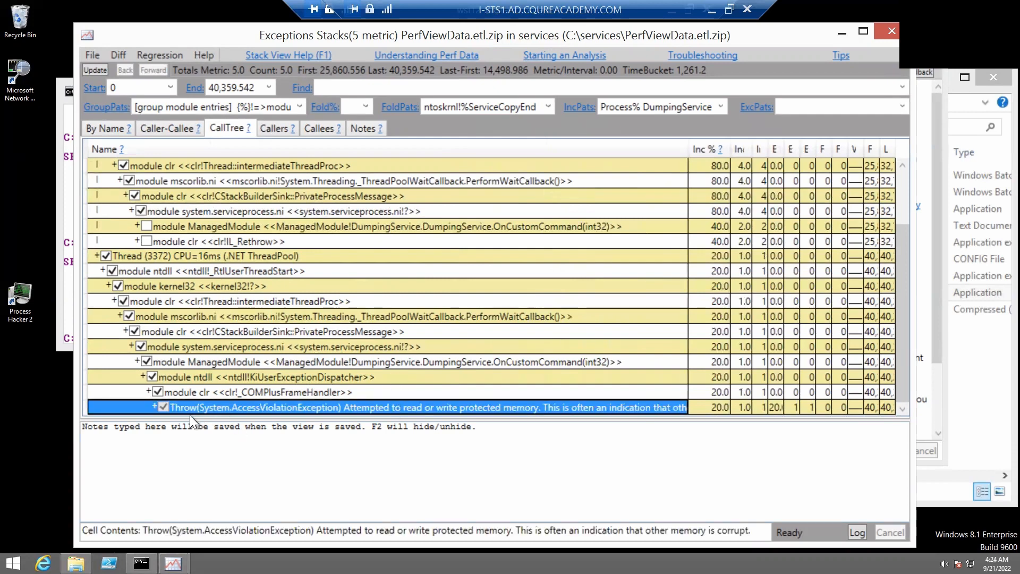
{"action": "mouse_move", "coordinate": [277, 415]}
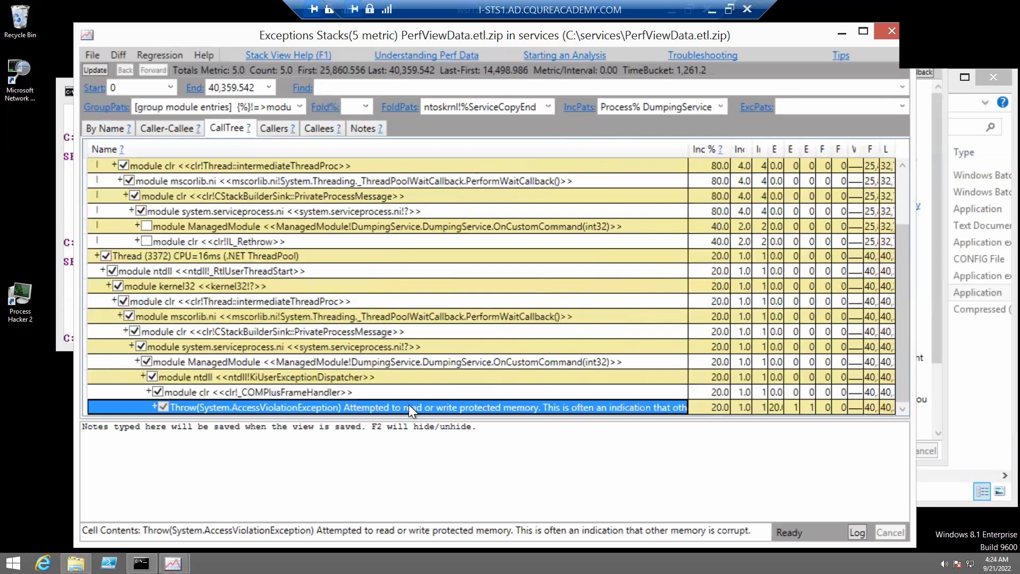
{"action": "mouse_move", "coordinate": [592, 189]}
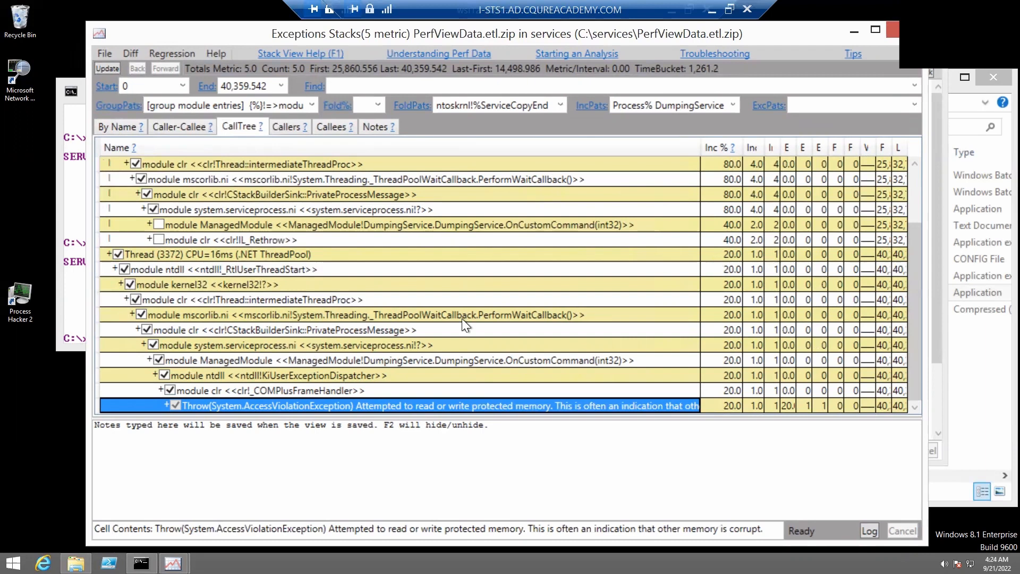
{"action": "mouse_move", "coordinate": [393, 300]}
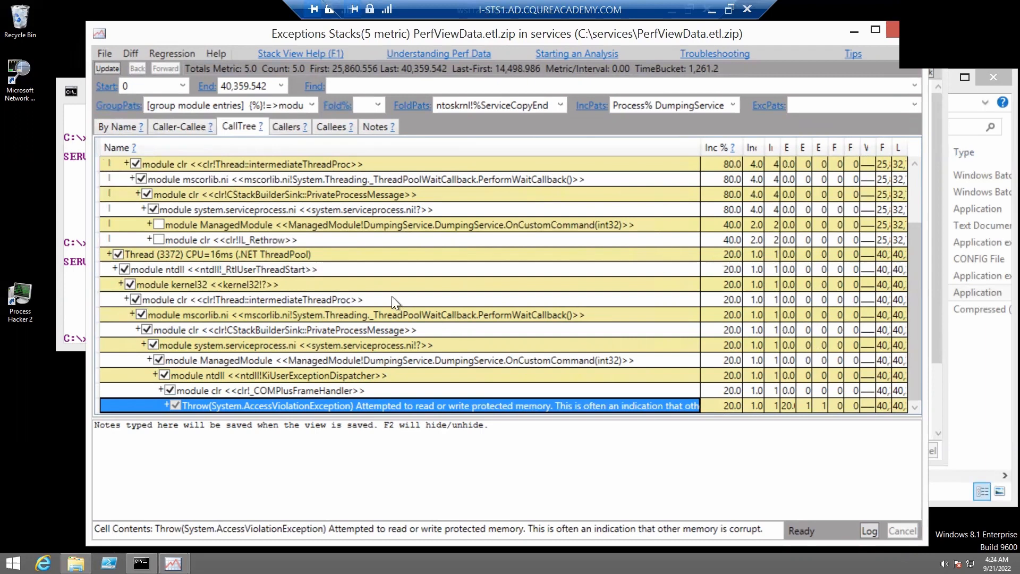